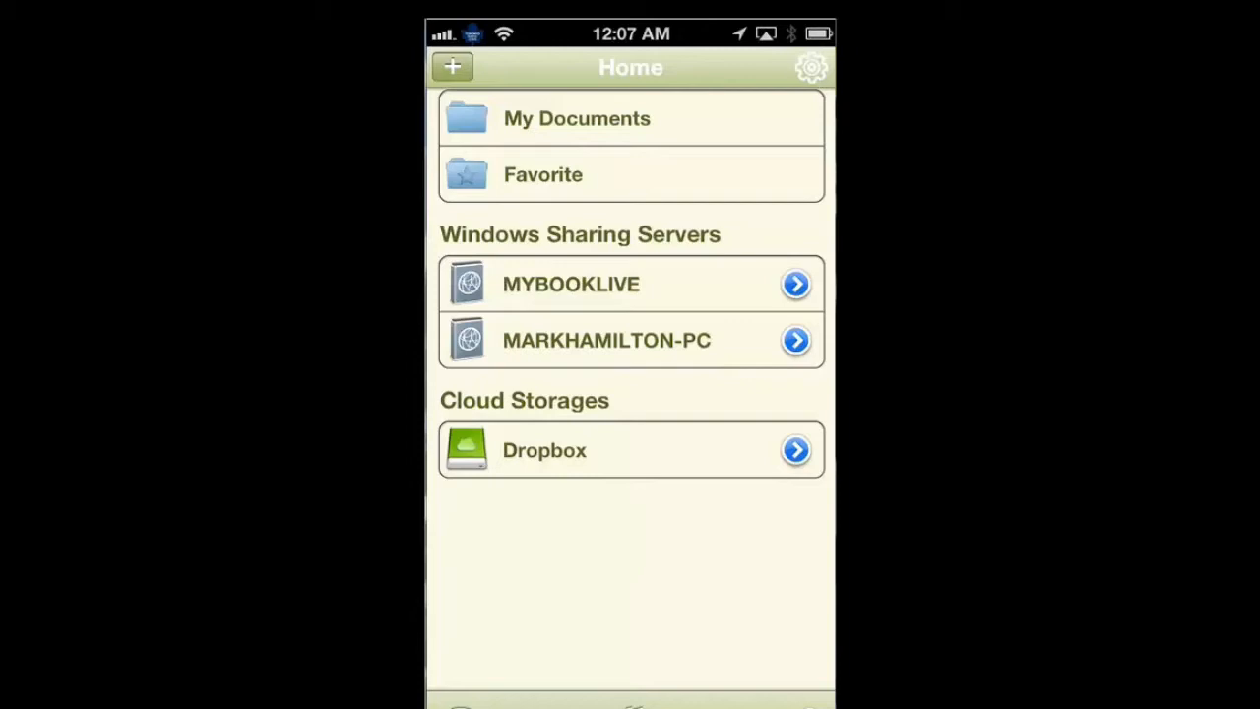
Step: View the Jack photo IMG_4358 in Dropbox's Photos folder and return to the listing
click(630, 449)
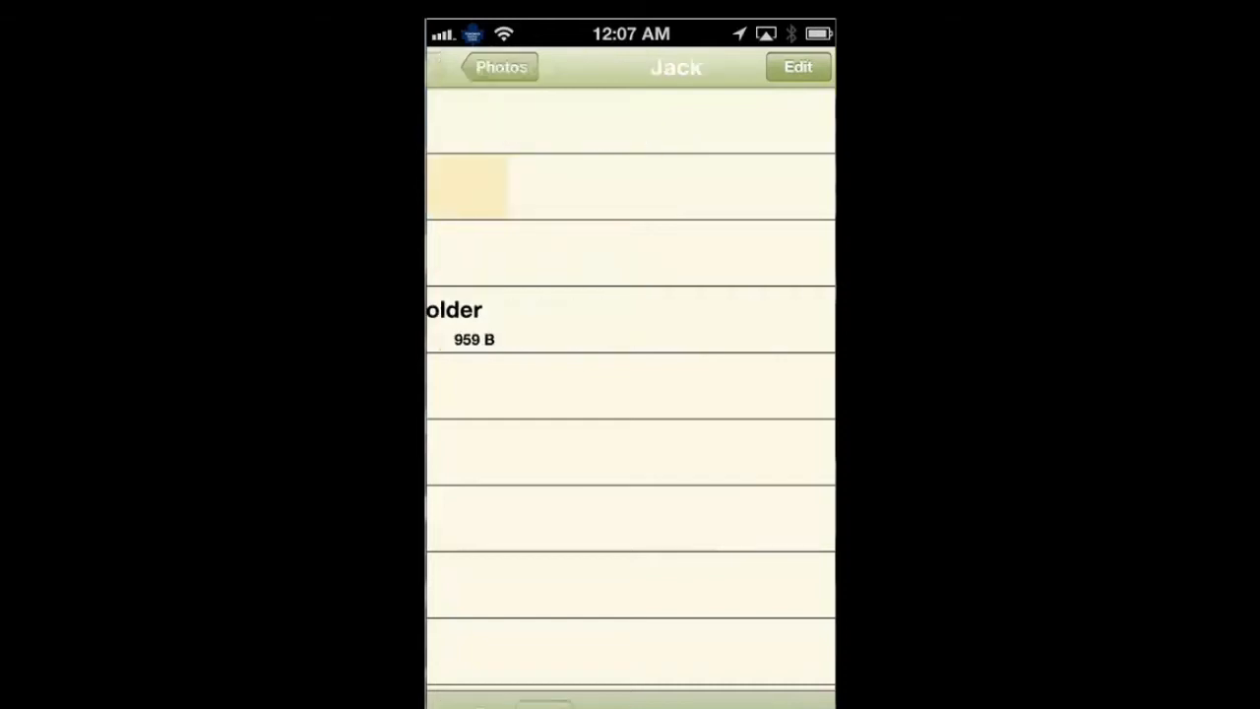
scroll(up, 3)
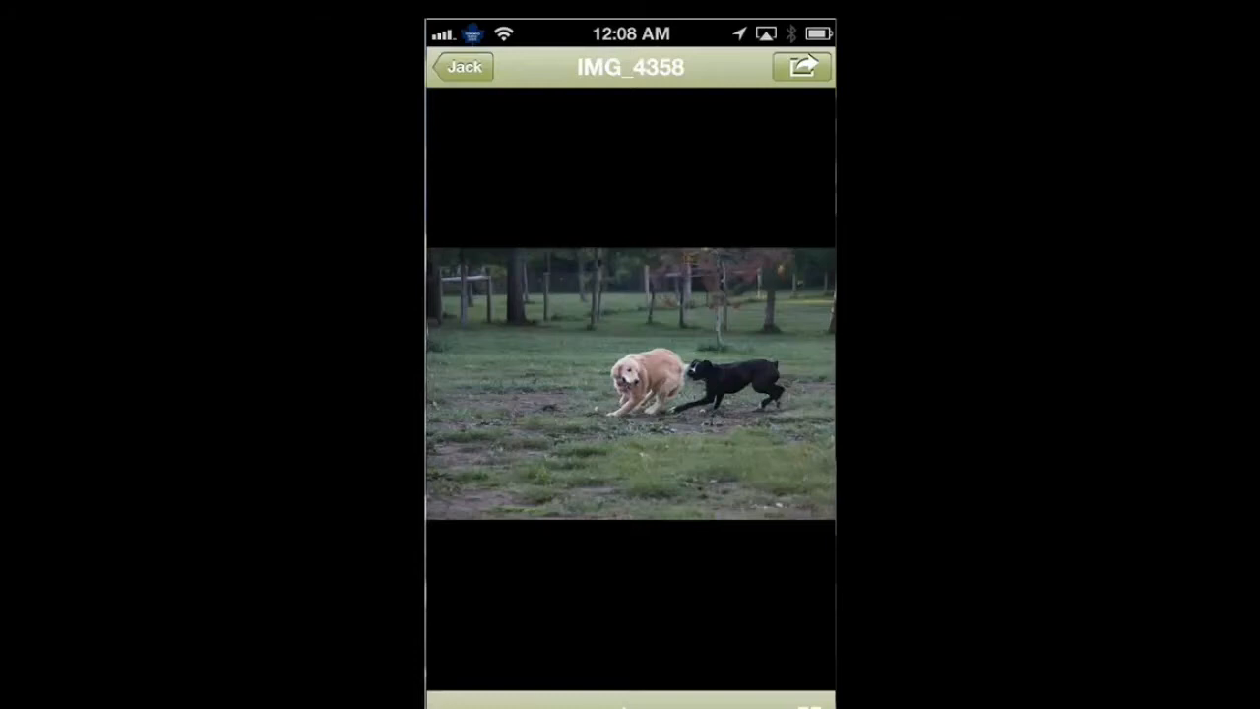
click(461, 67)
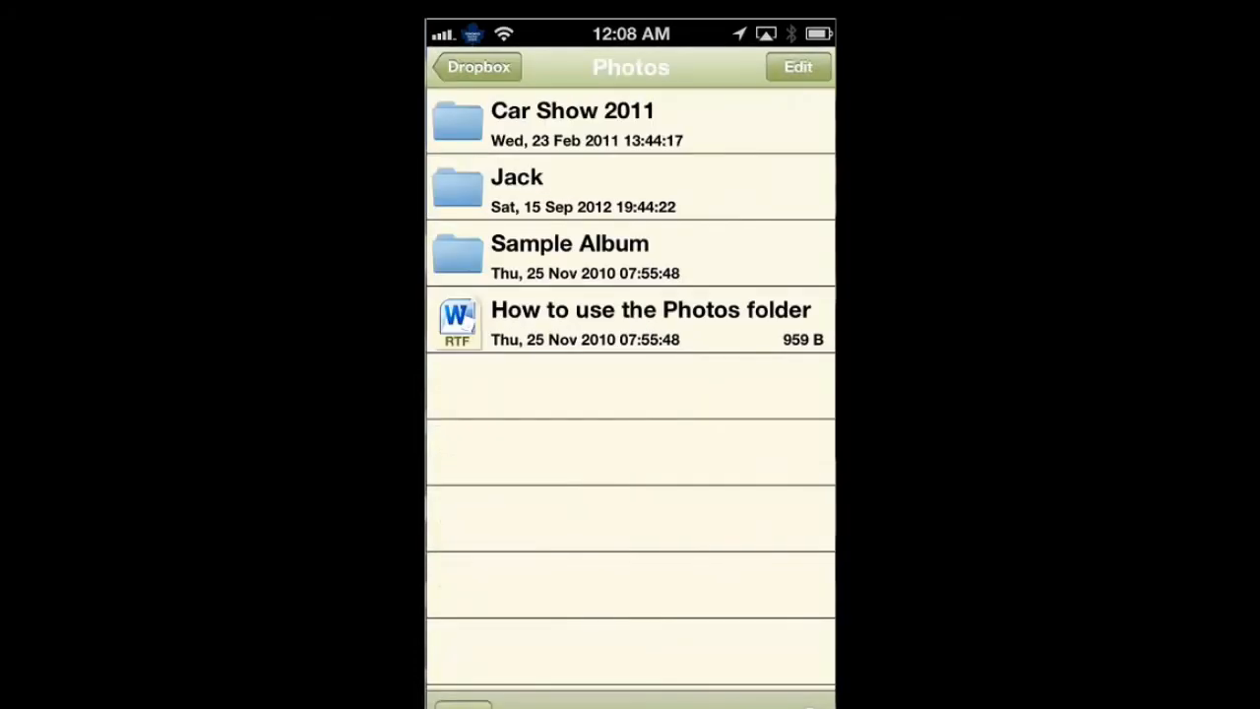
Step: From Home, reach MYBOOKLIVE > Public > Music Library > ACDC > (1980) Back in Black
click(477, 67)
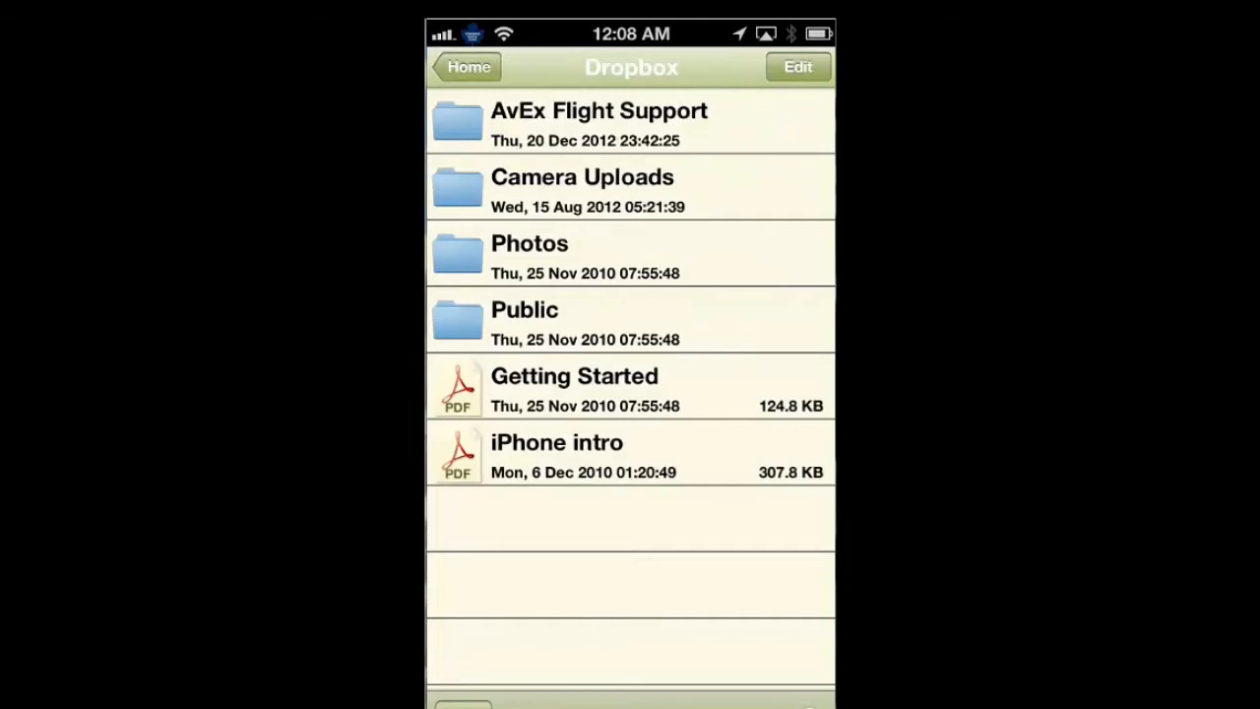
click(469, 67)
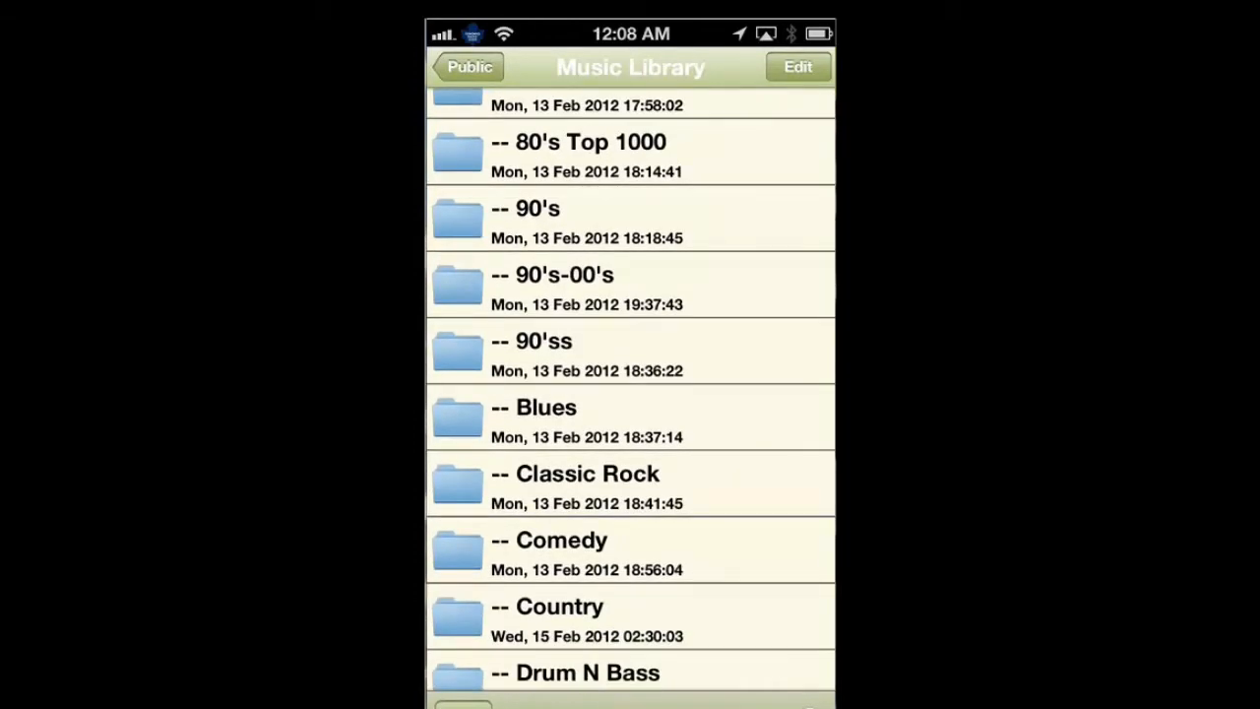
scroll(up, 3)
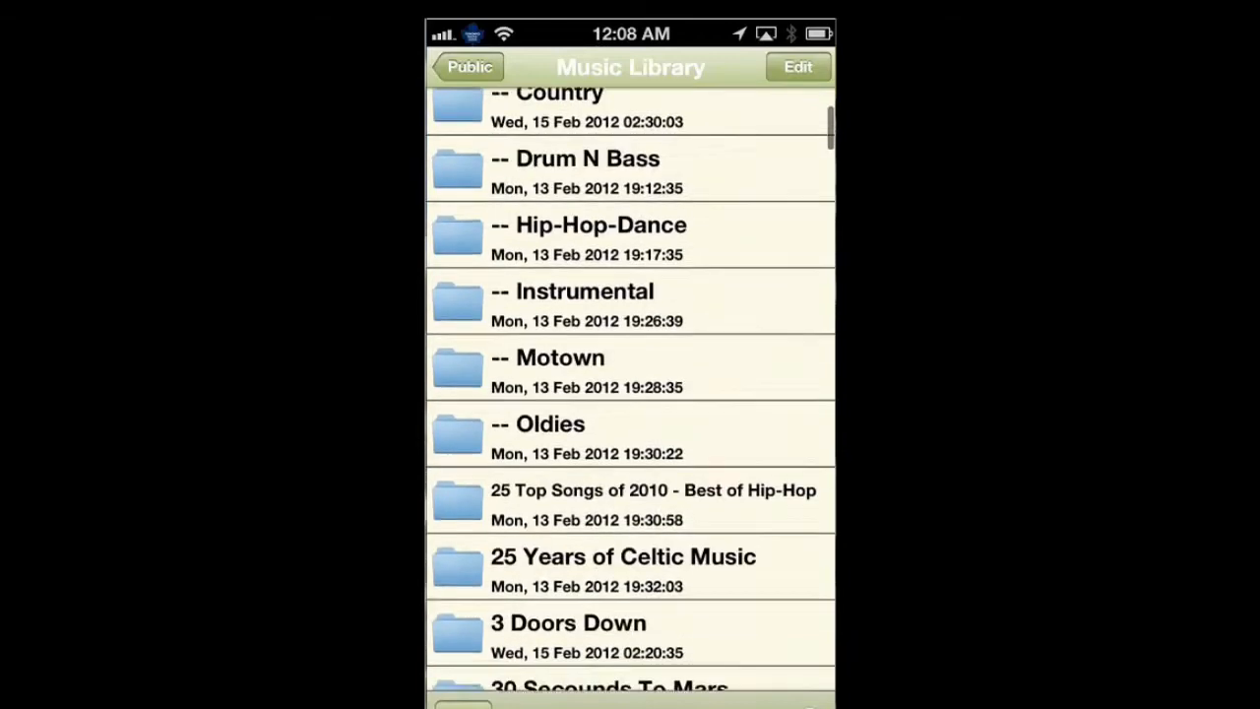
scroll(down, 3)
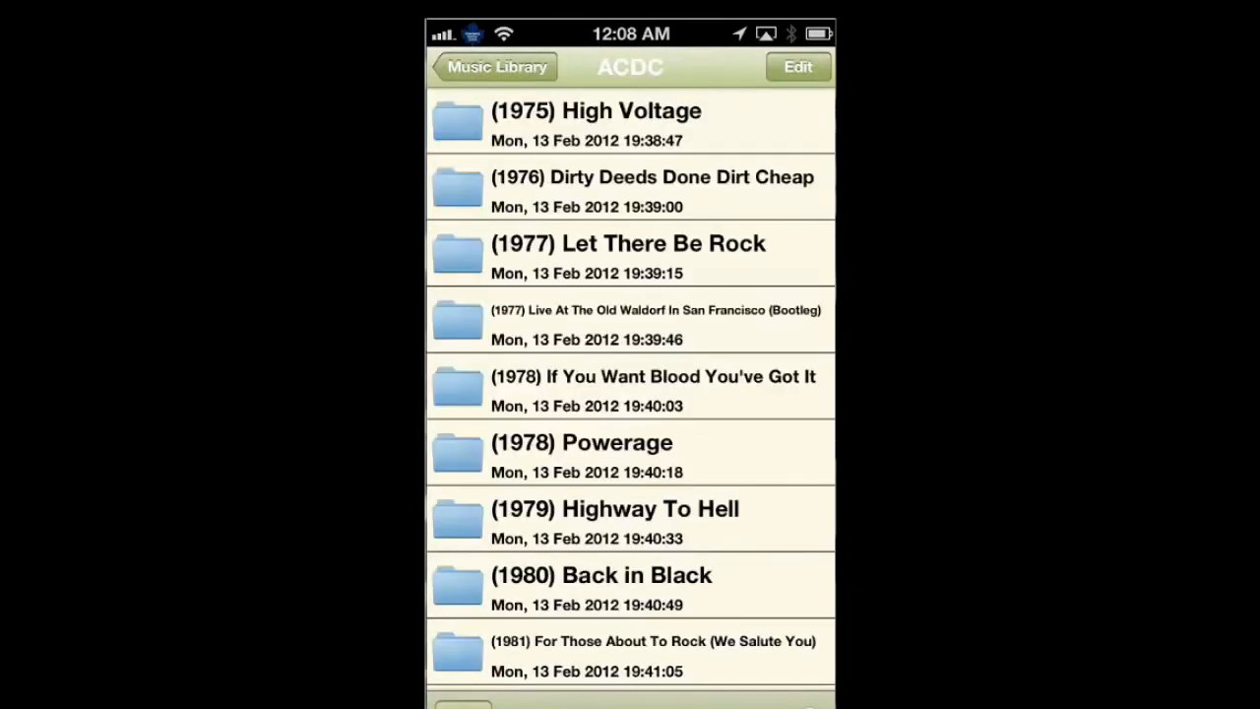
click(602, 575)
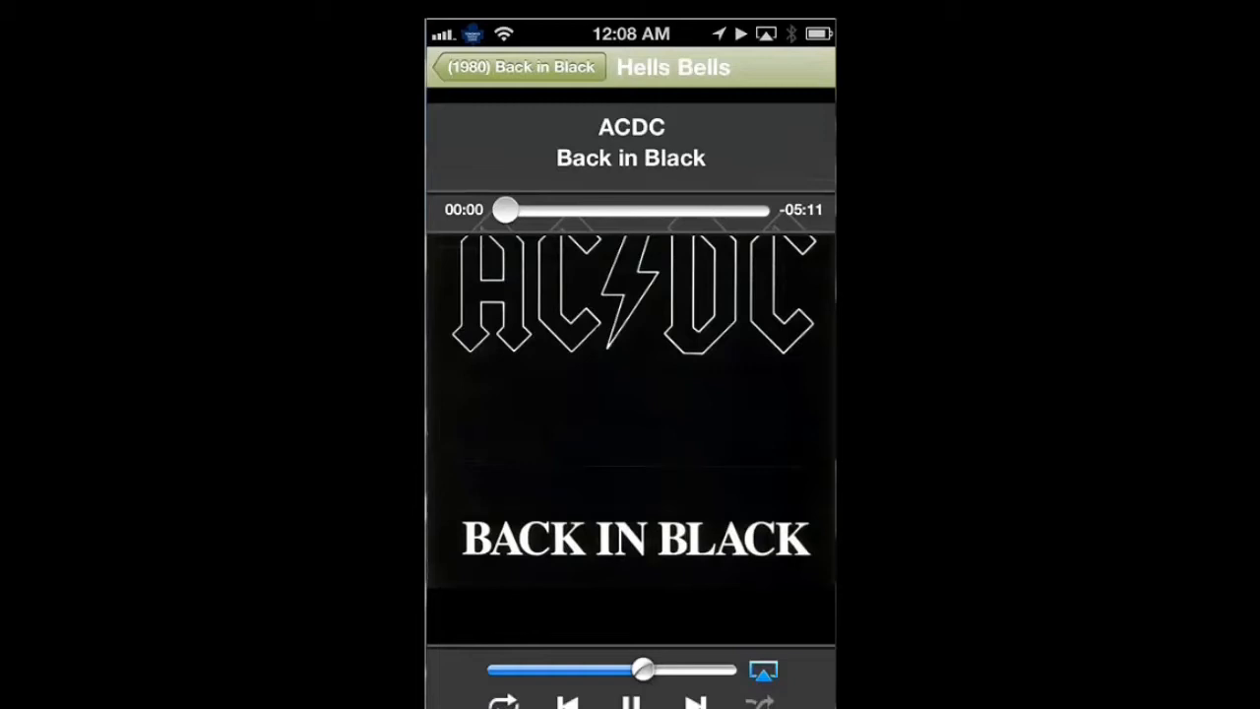
Step: Play 01 - Hells Bells and pause it at 0:01
click(631, 701)
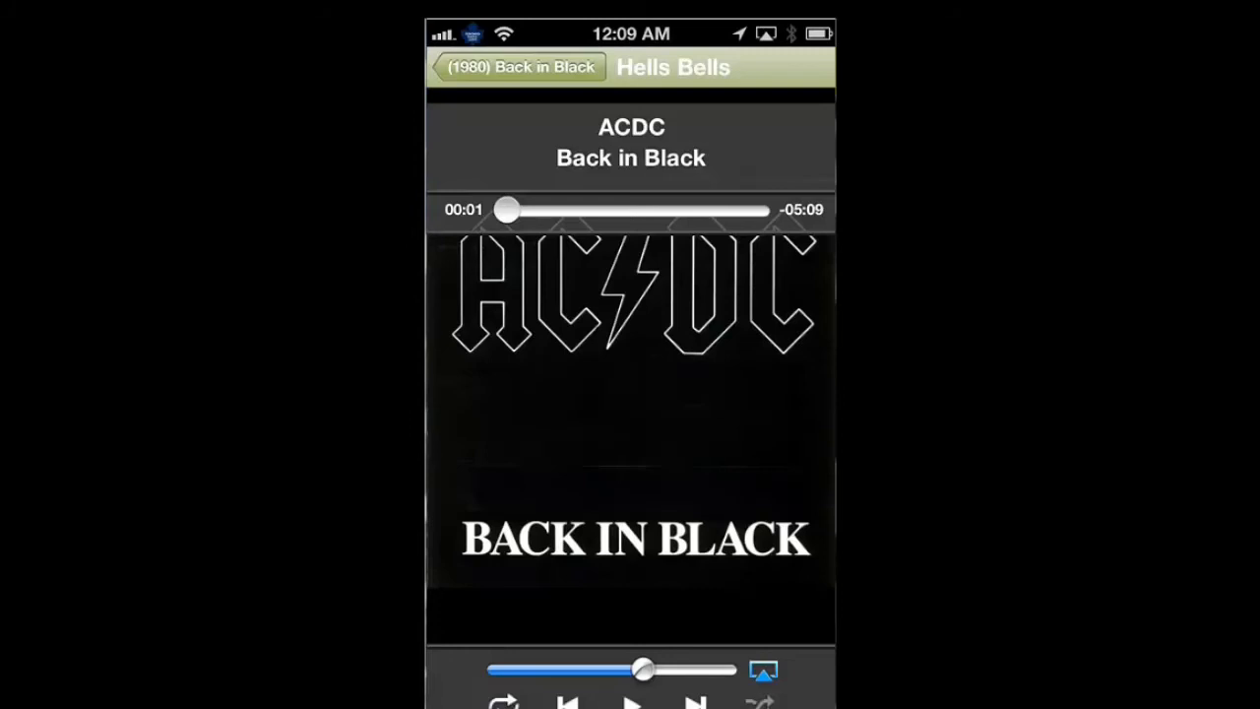
Step: Back out of the player through the album, Music Library and Public up to Home
click(516, 67)
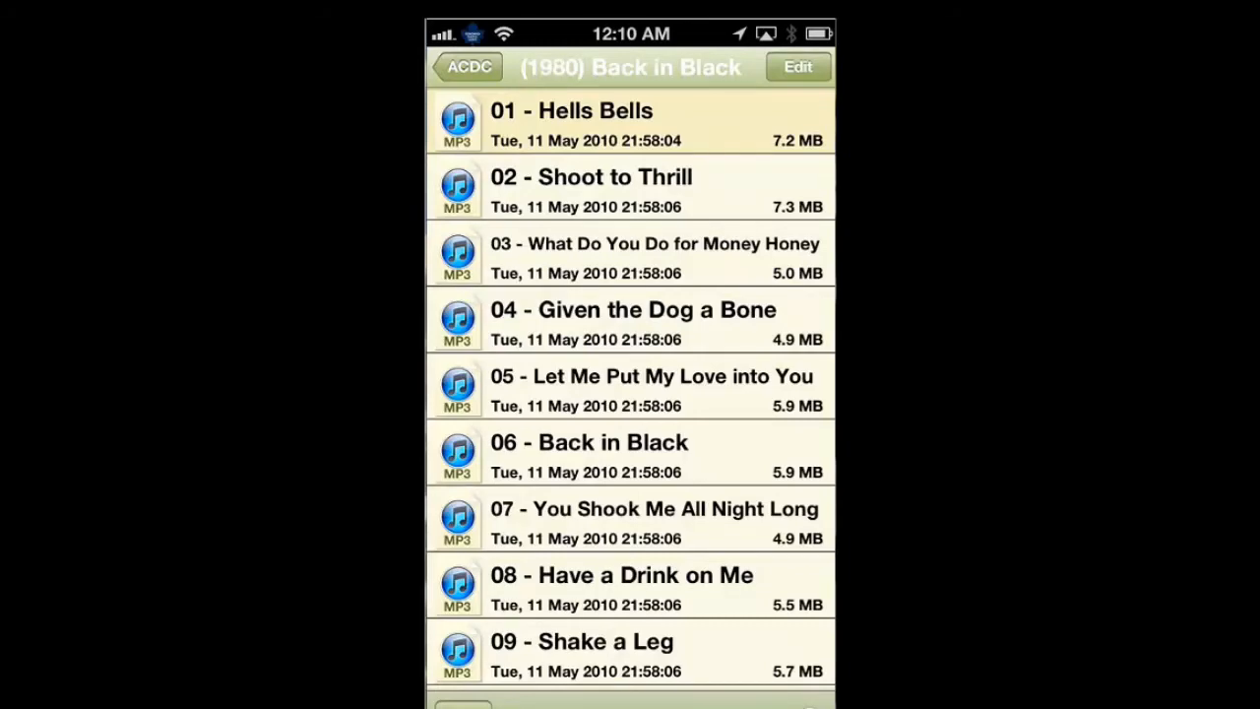
click(464, 67)
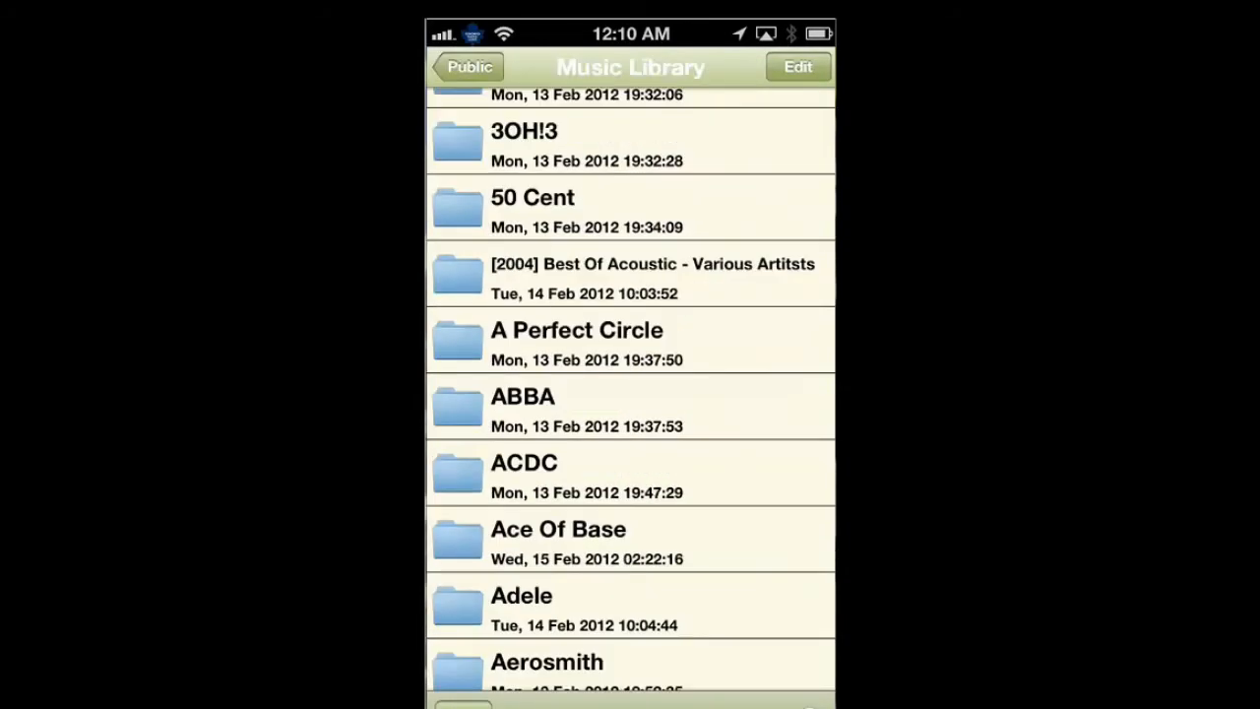
click(469, 67)
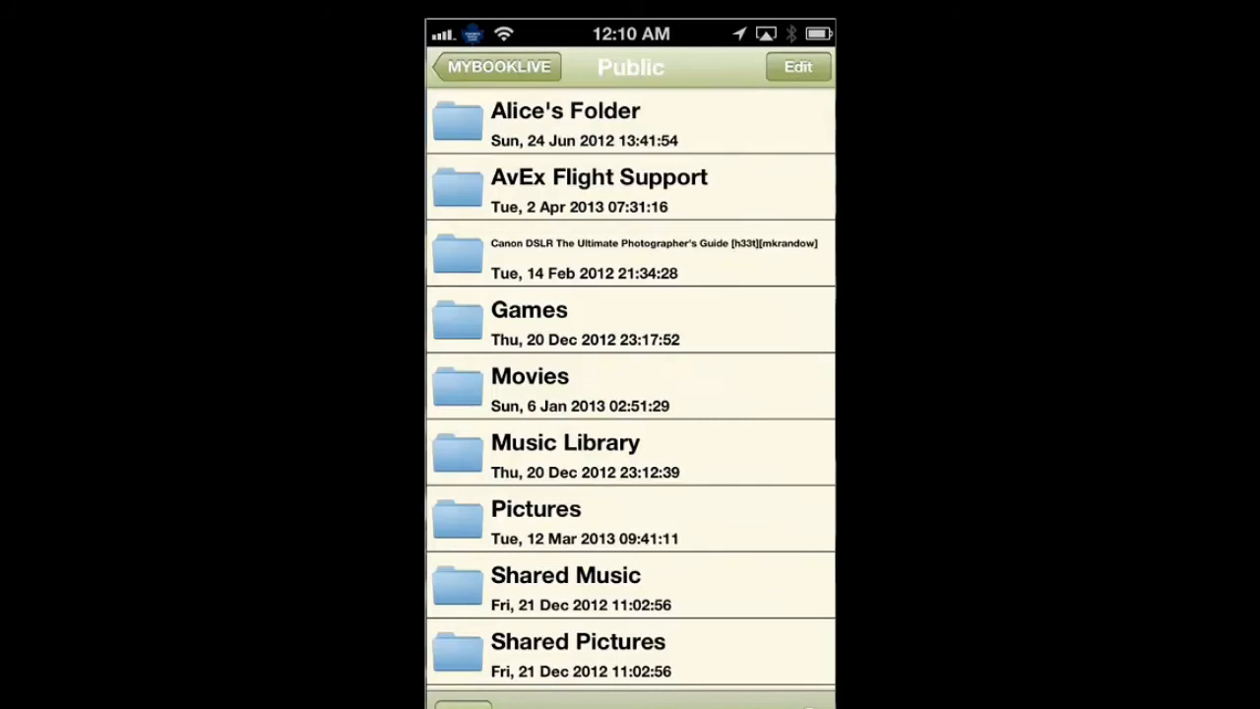
click(497, 67)
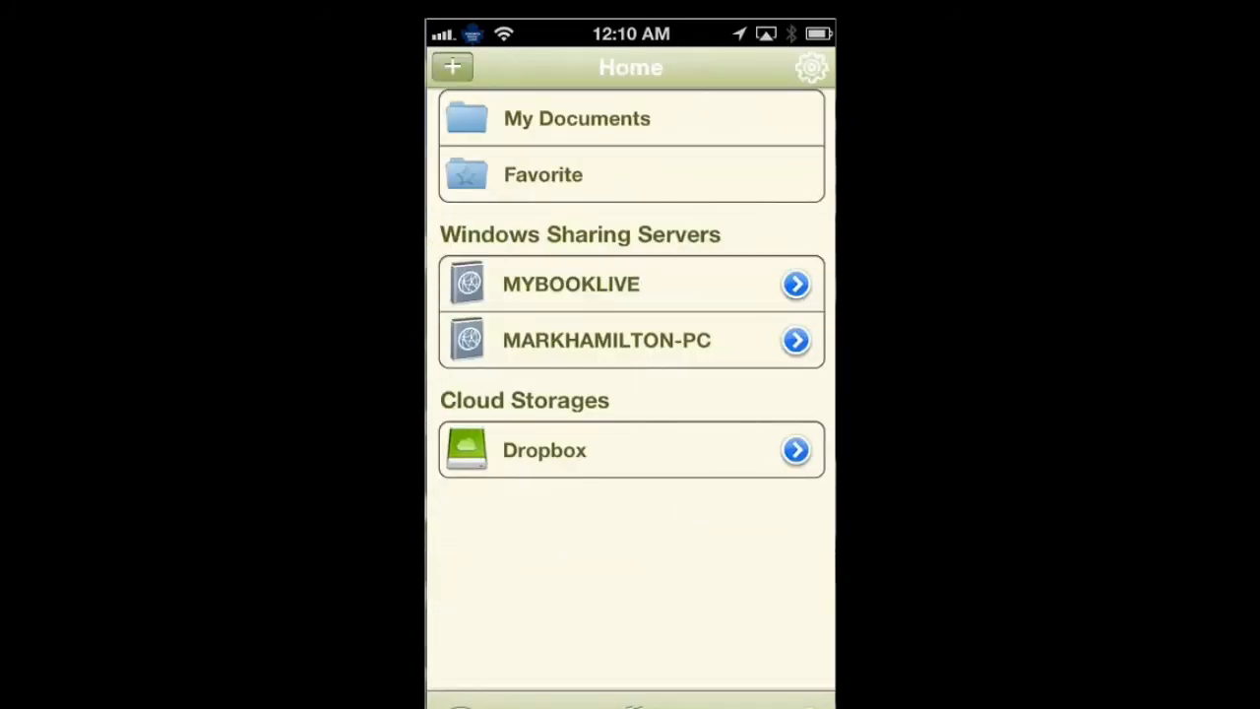
click(453, 67)
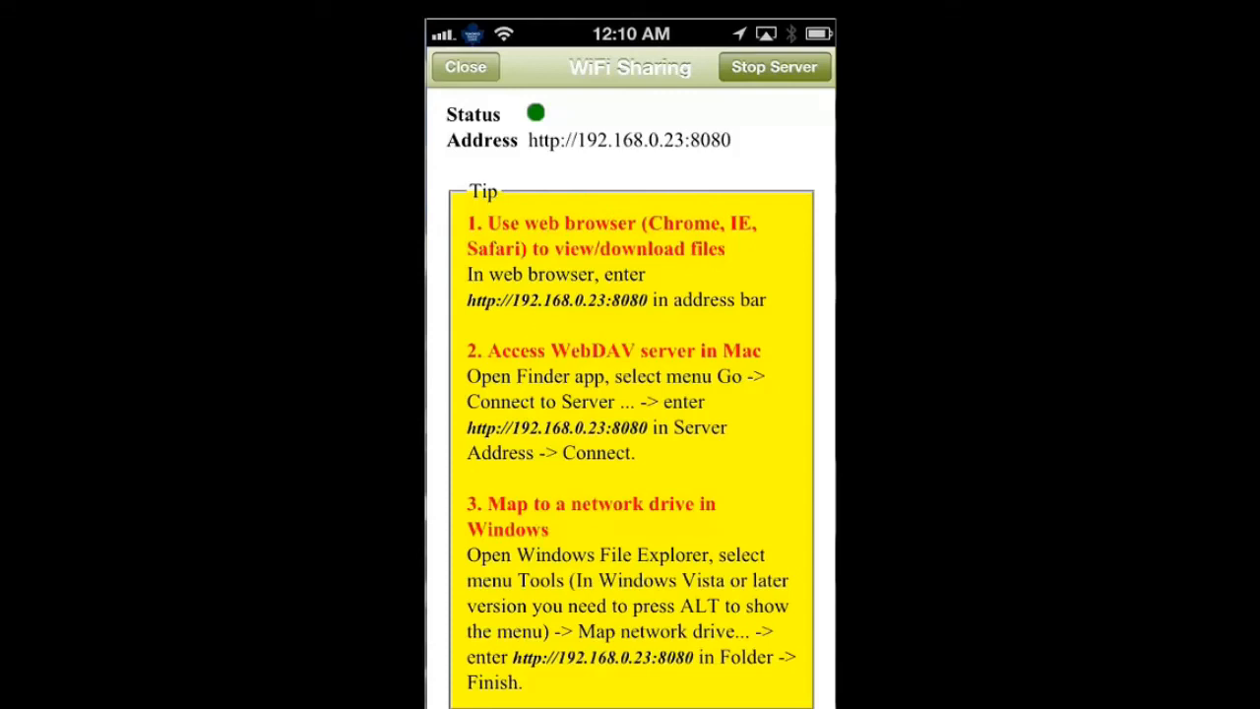
click(464, 67)
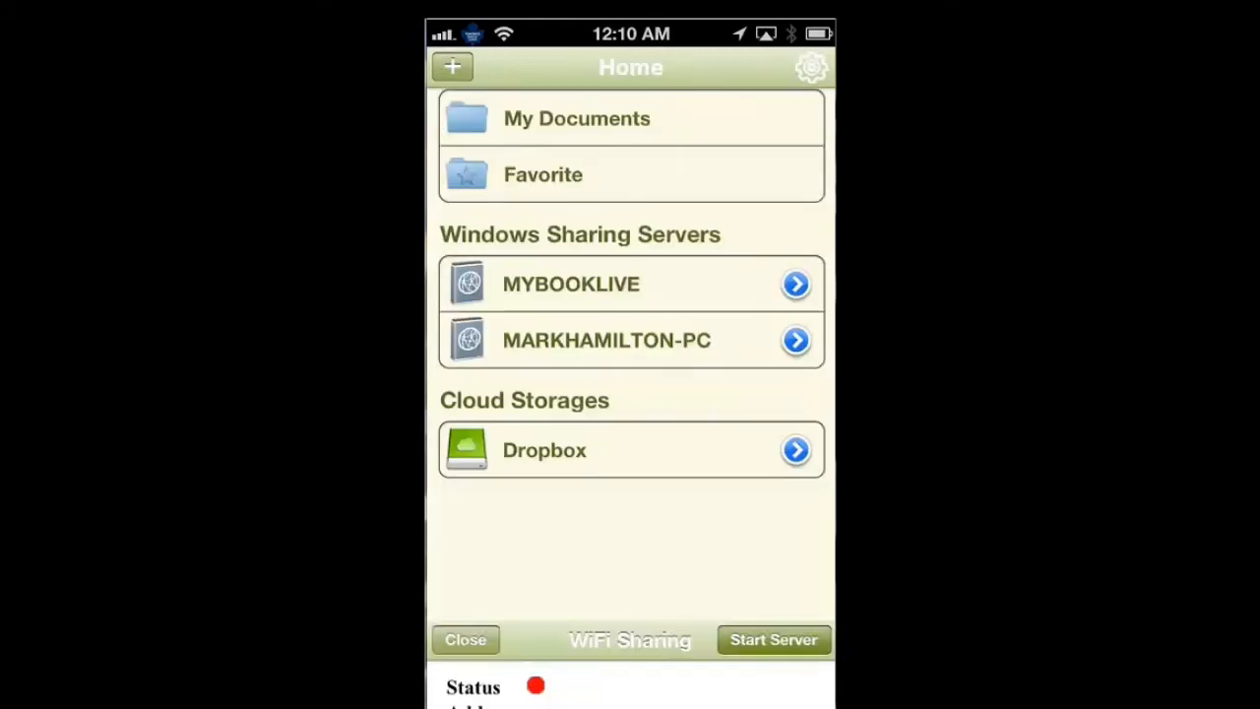
scroll(up, 3)
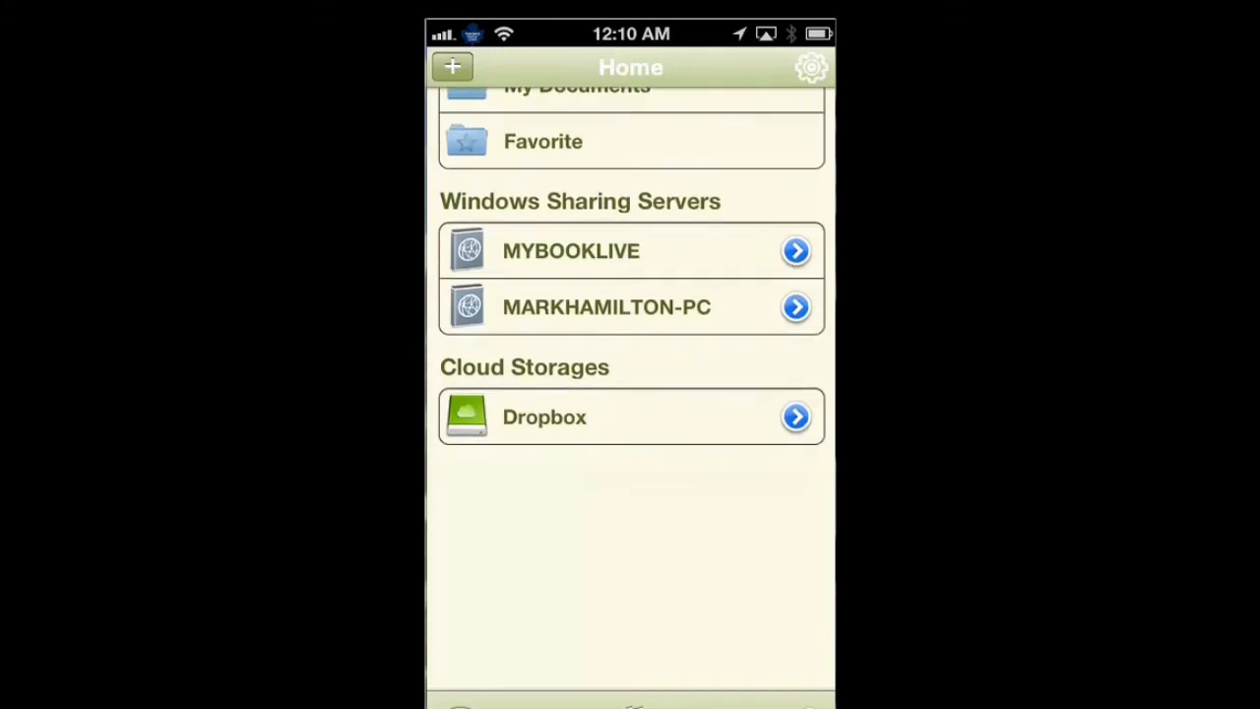
scroll(down, 3)
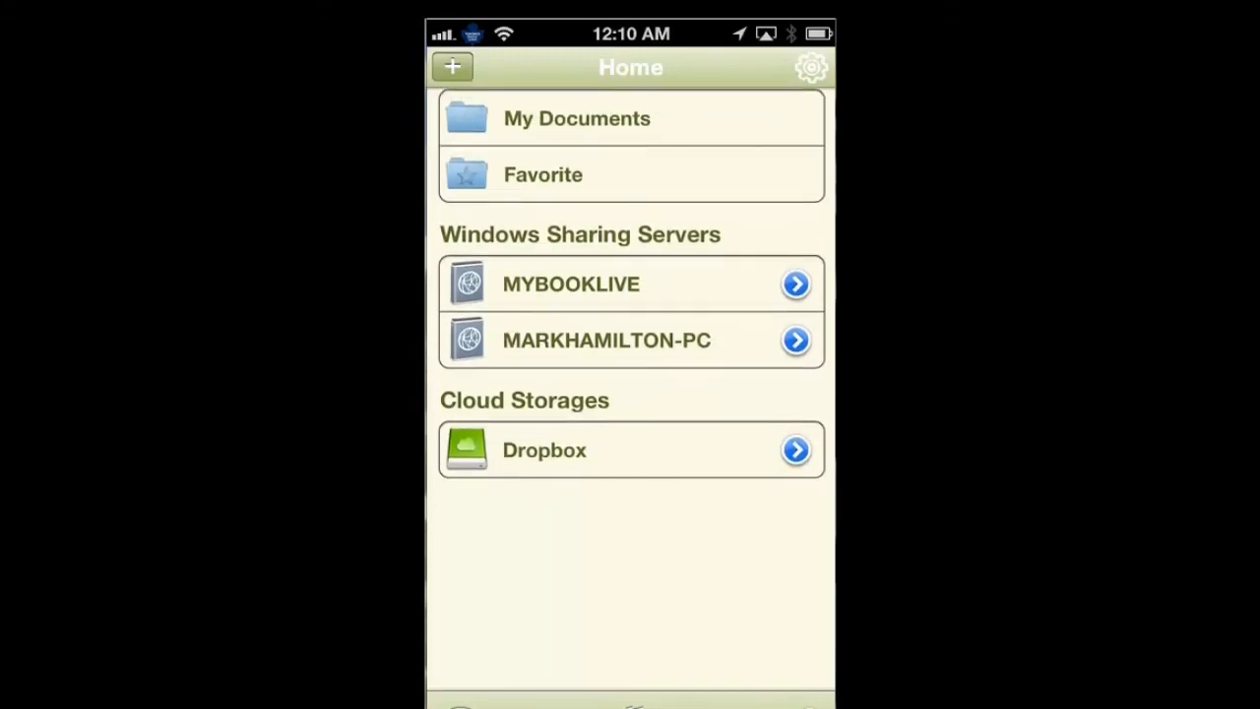